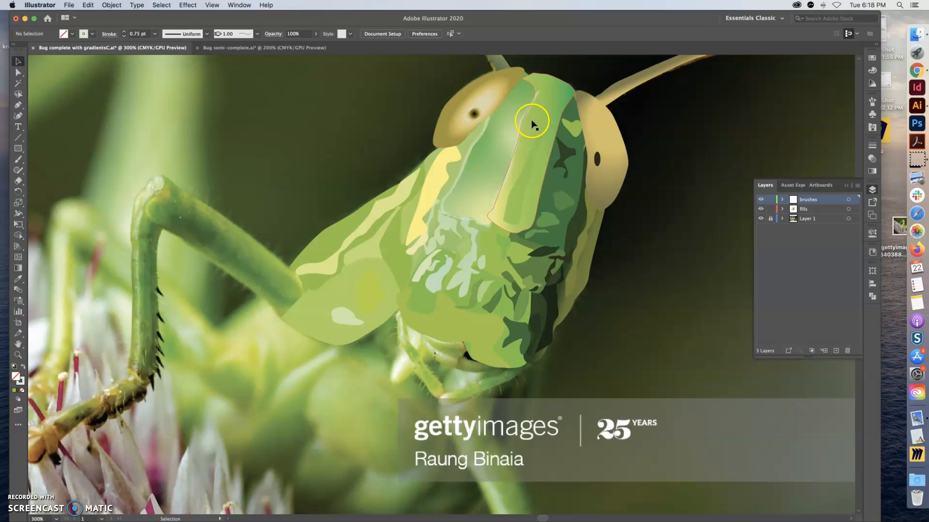
pyautogui.moveTo(635, 148)
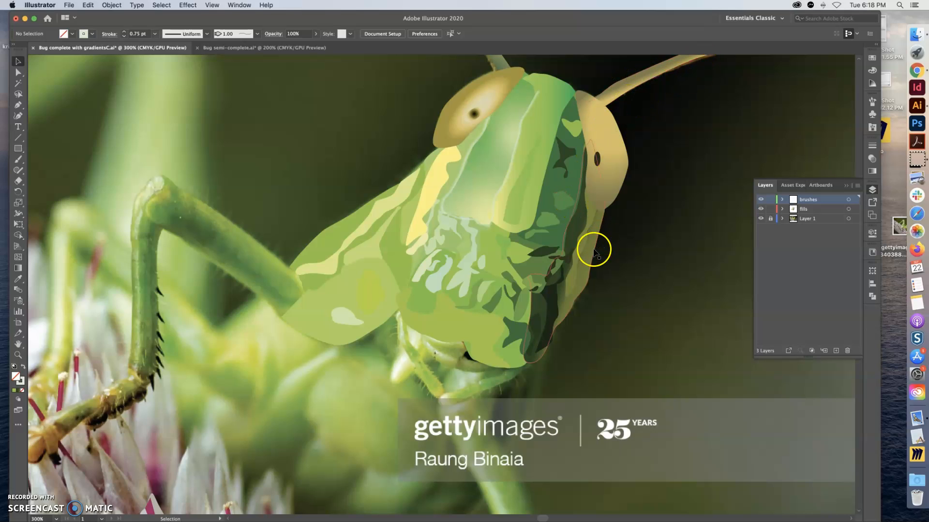
# - Hide the fills layer so only the grasshopper photo and brush lines remain visible
pyautogui.click(111, 5)
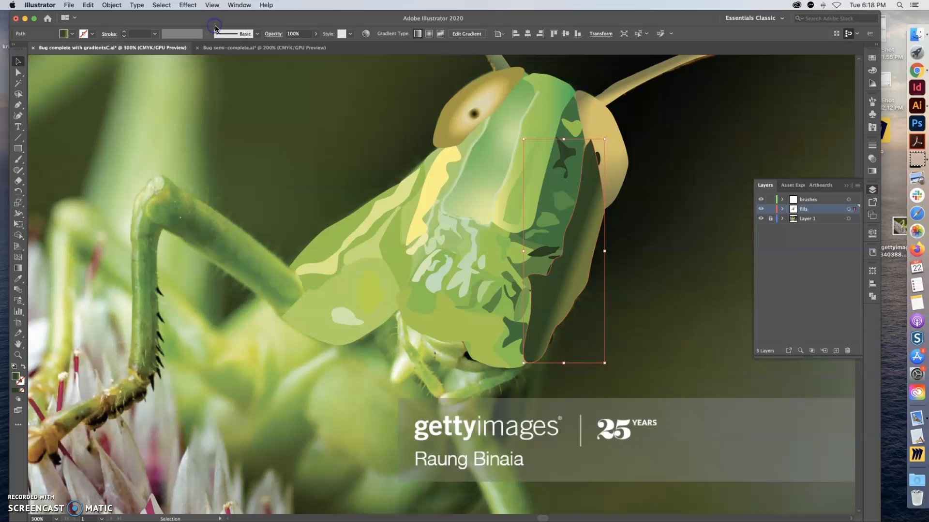
pyautogui.click(492, 168)
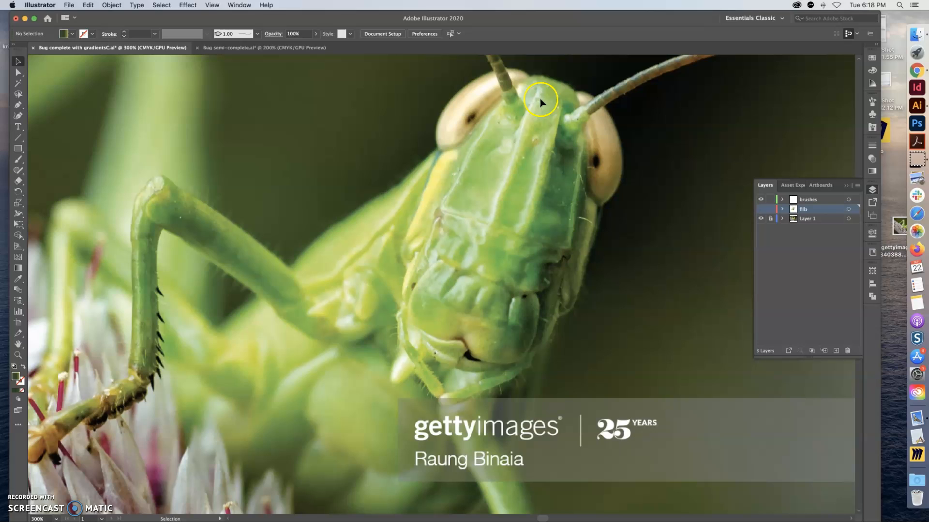
pyautogui.moveTo(502, 124)
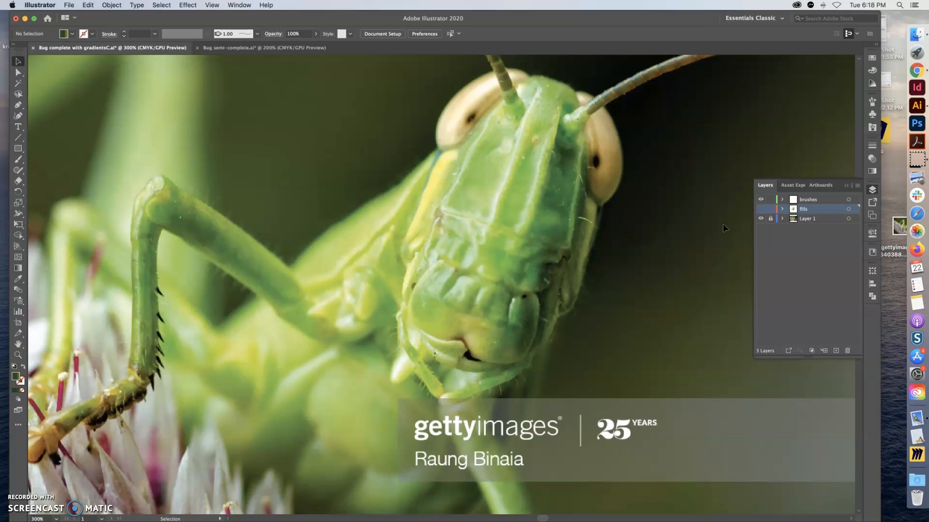
pyautogui.moveTo(502, 171)
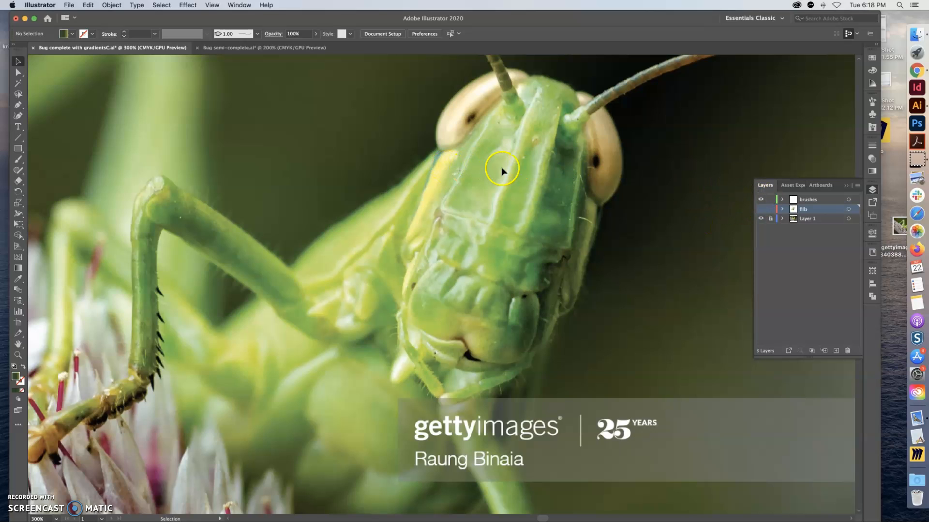
# - Select the thin highlight line on the grasshopper's face to reposition it
pyautogui.click(368, 157)
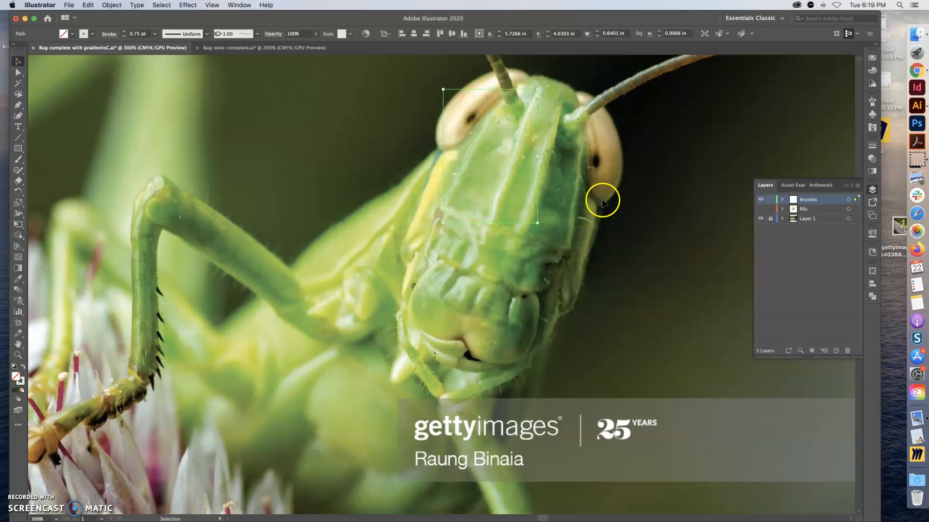
pyautogui.moveTo(810, 126)
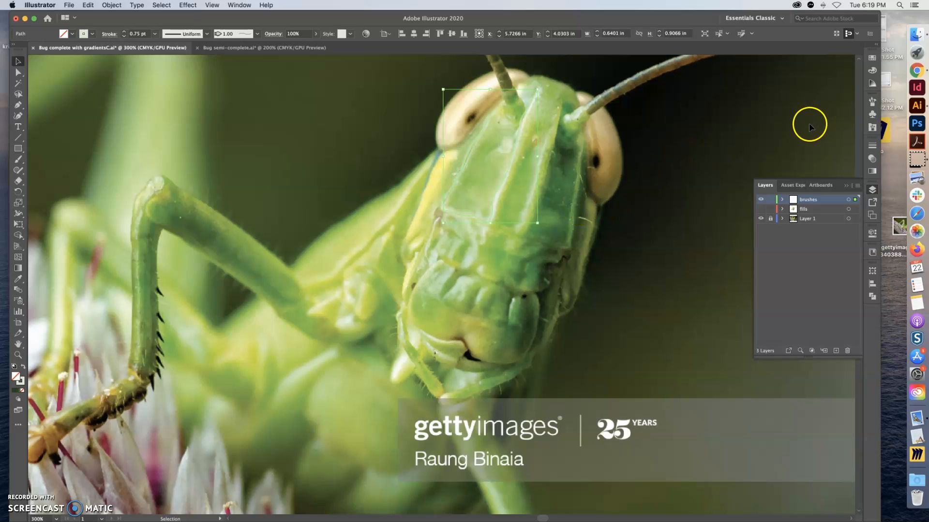
pyautogui.moveTo(505, 168)
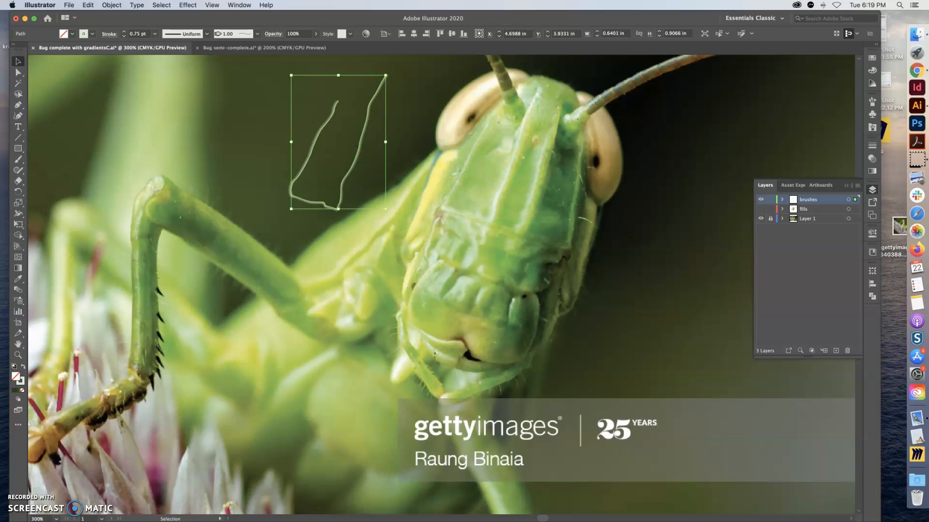
pyautogui.click(17, 105)
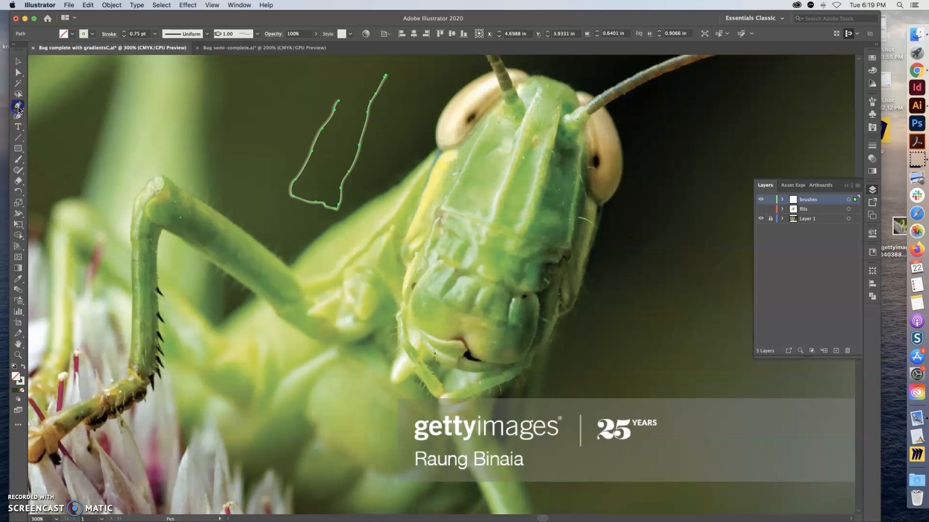
pyautogui.moveTo(555, 117)
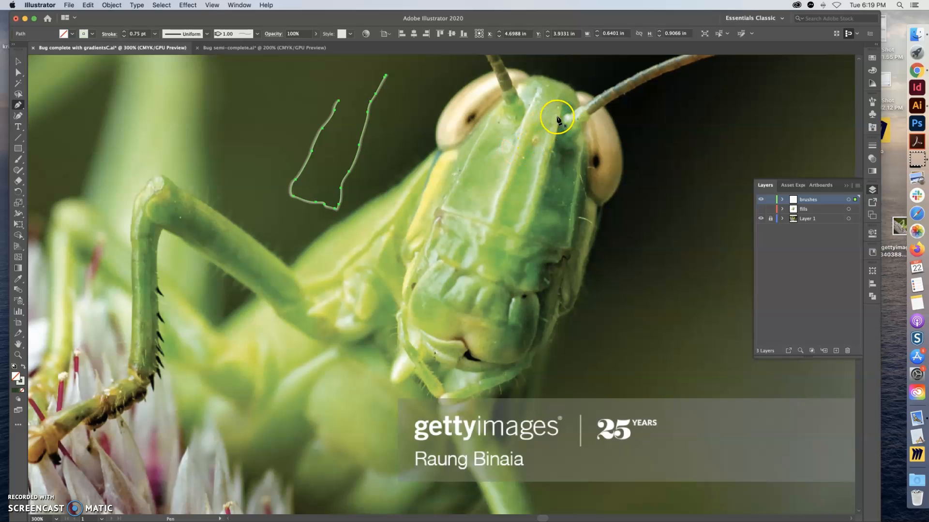
pyautogui.moveTo(575, 112)
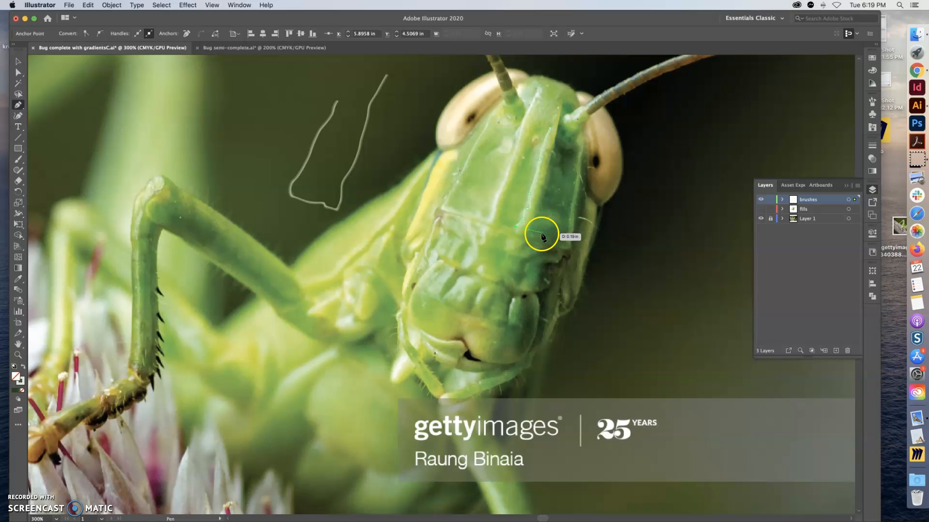
pyautogui.moveTo(595, 206)
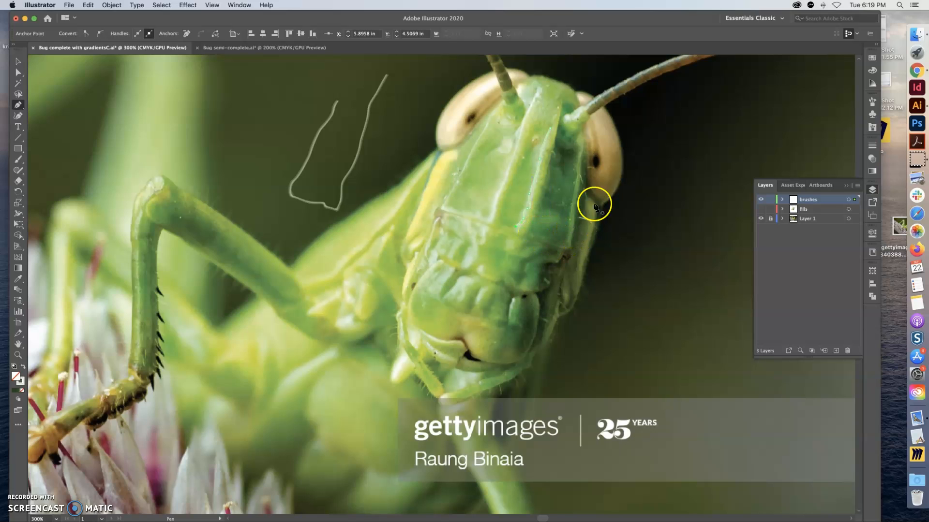
pyautogui.moveTo(624, 186)
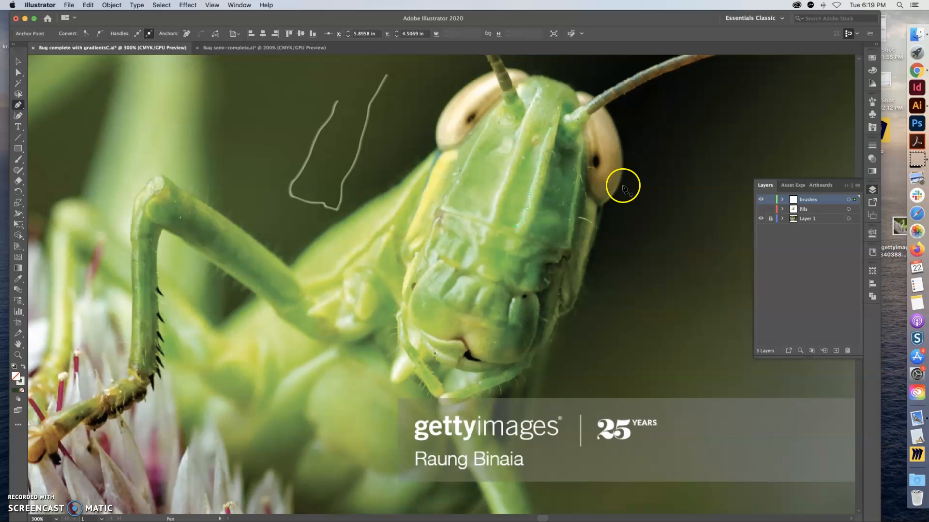
pyautogui.click(17, 62)
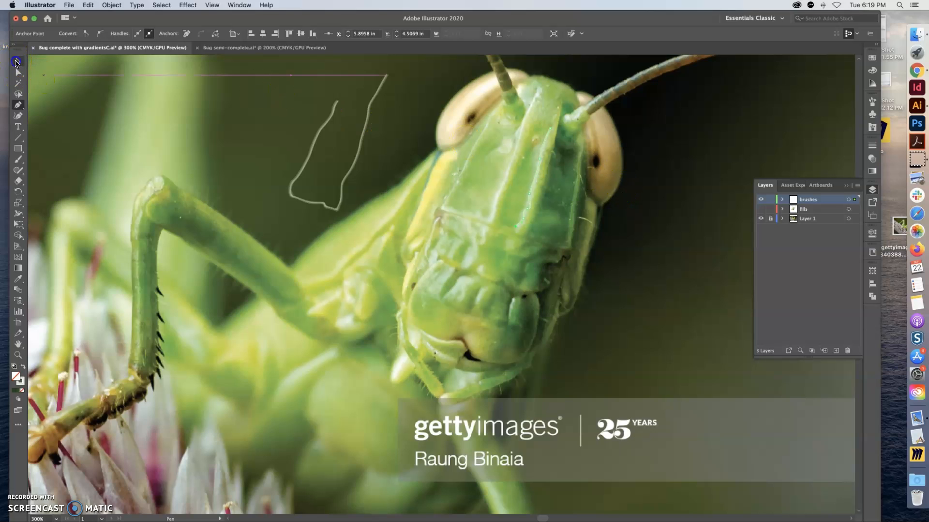
pyautogui.click(16, 61)
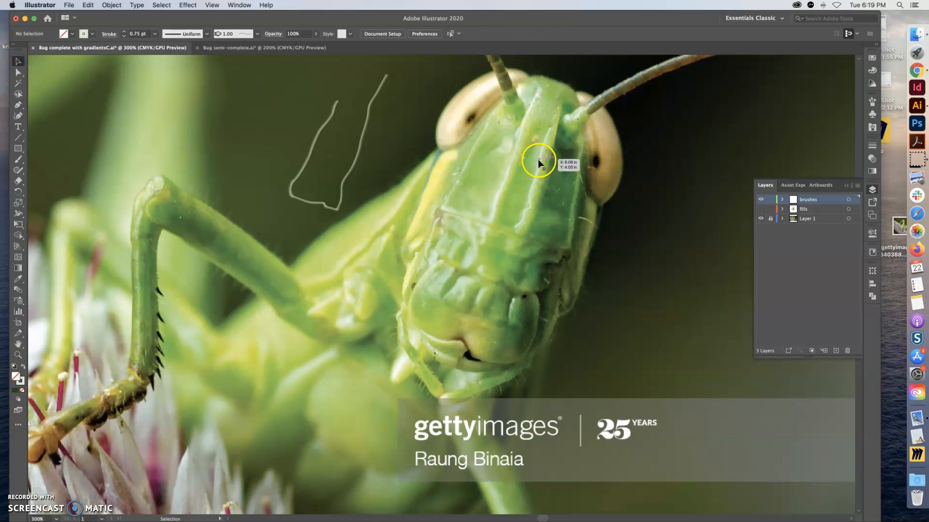
# - Zoom into the head and select the highlight line down the ridge of the face
pyautogui.click(539, 162)
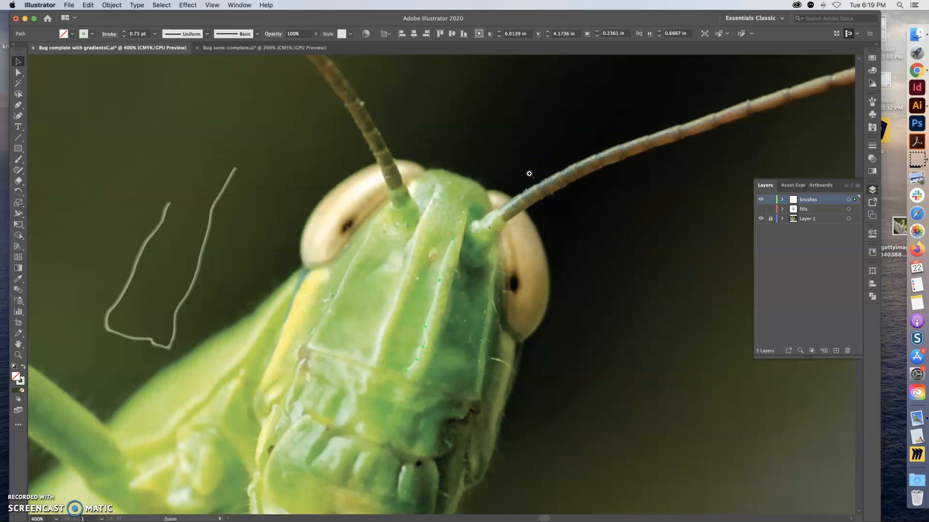
pyautogui.click(528, 174)
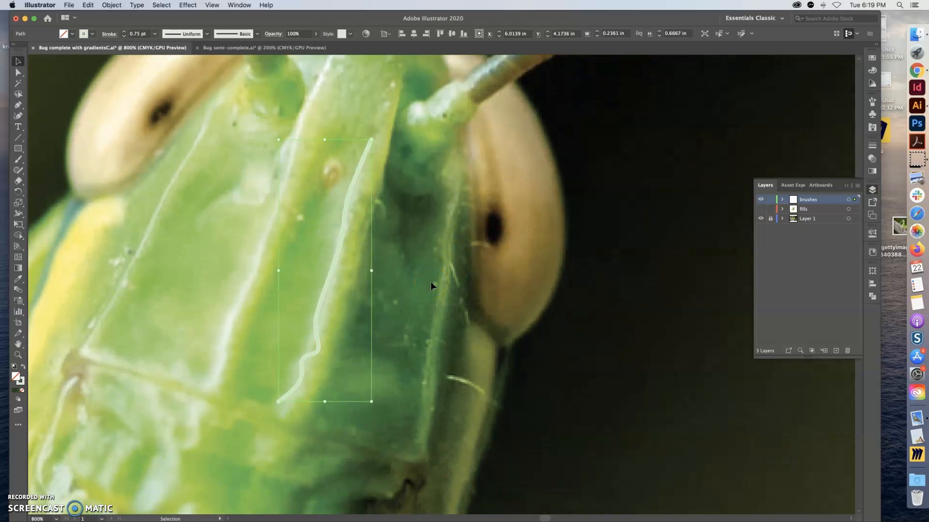
pyautogui.moveTo(875, 104)
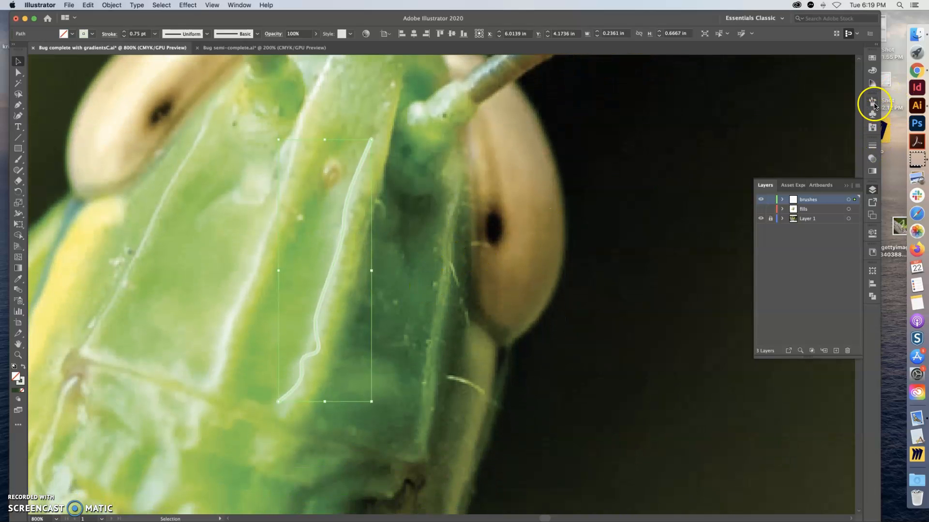
# - Show the Brushes panel and browse its Open Brush Library submenu
pyautogui.click(871, 102)
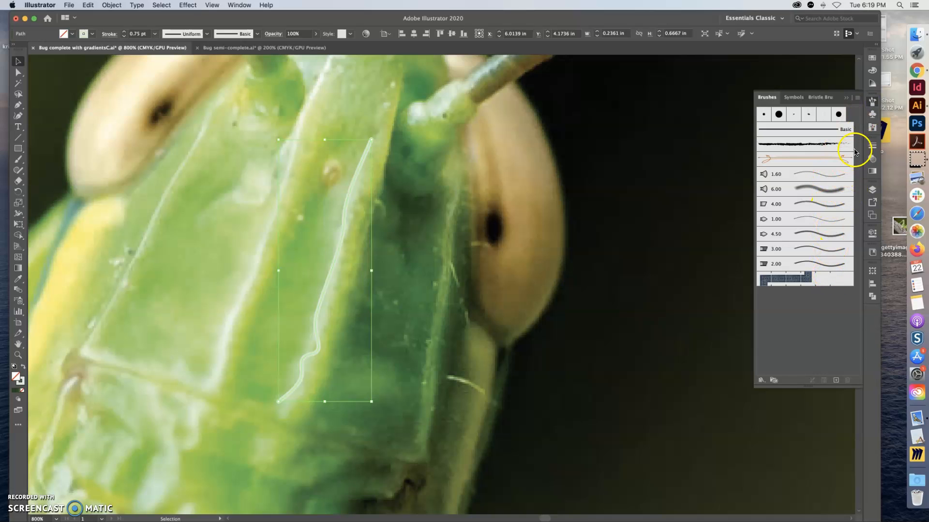
pyautogui.moveTo(859, 104)
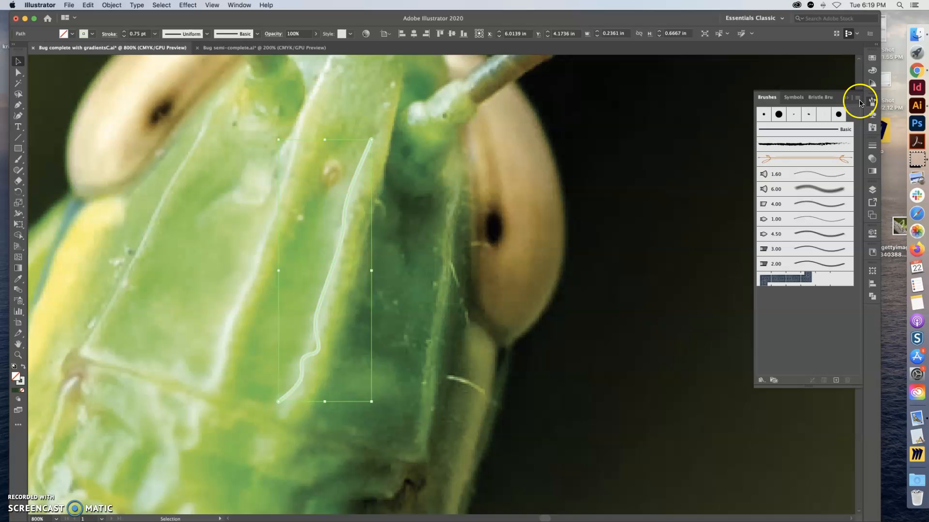
pyautogui.click(857, 99)
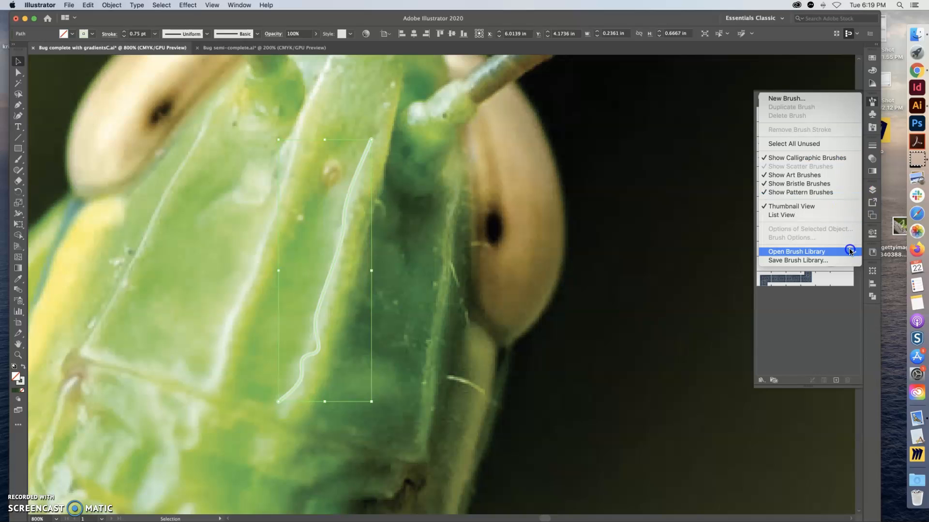
pyautogui.click(796, 252)
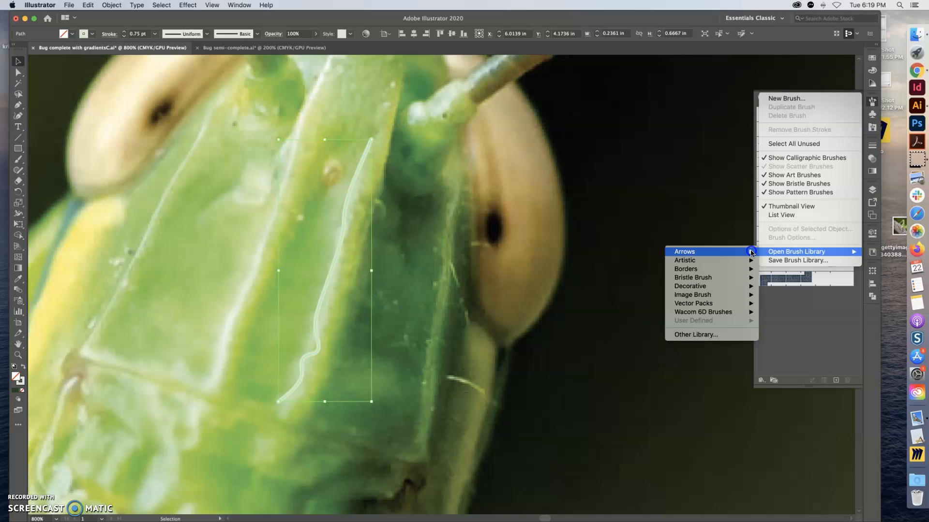
pyautogui.moveTo(691, 277)
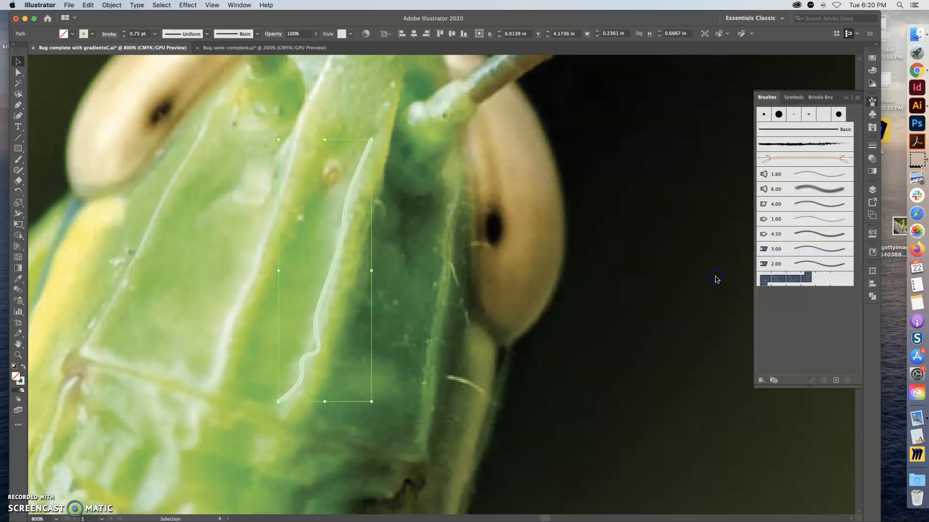
pyautogui.moveTo(822, 276)
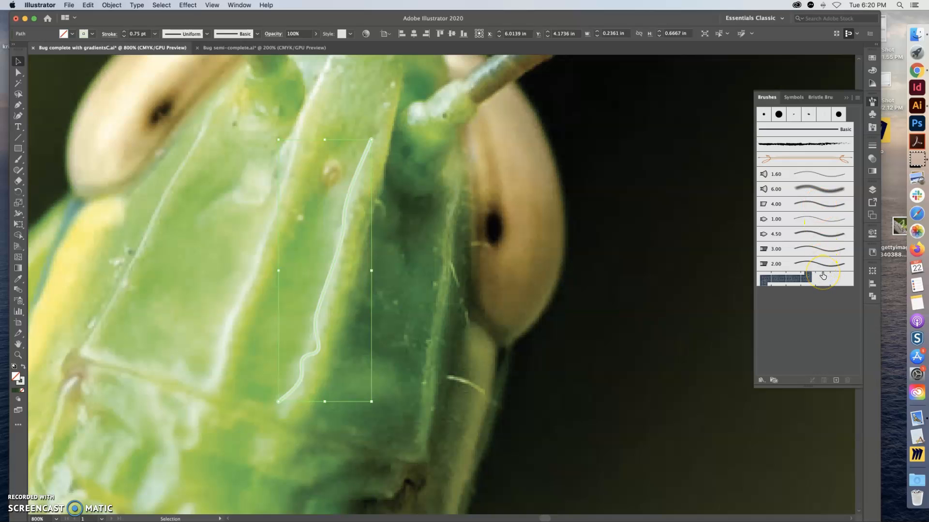
pyautogui.moveTo(819, 185)
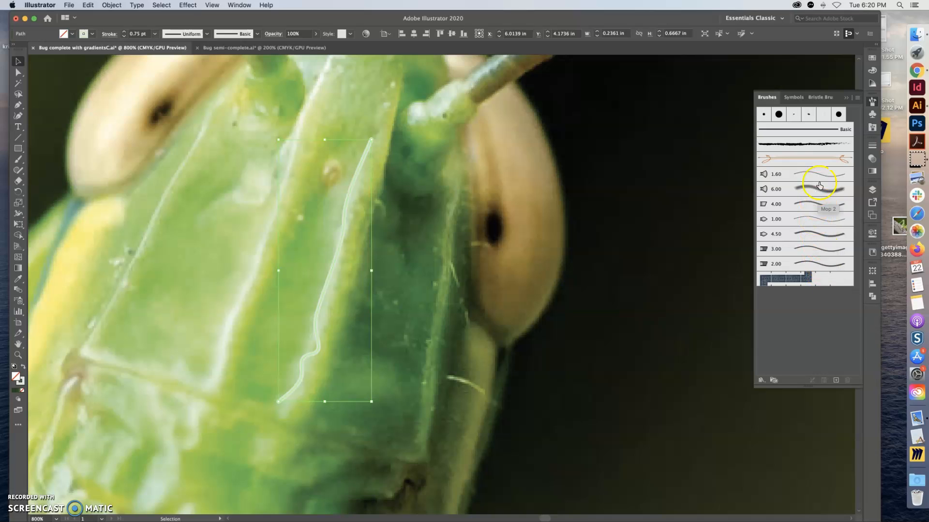
pyautogui.moveTo(787, 210)
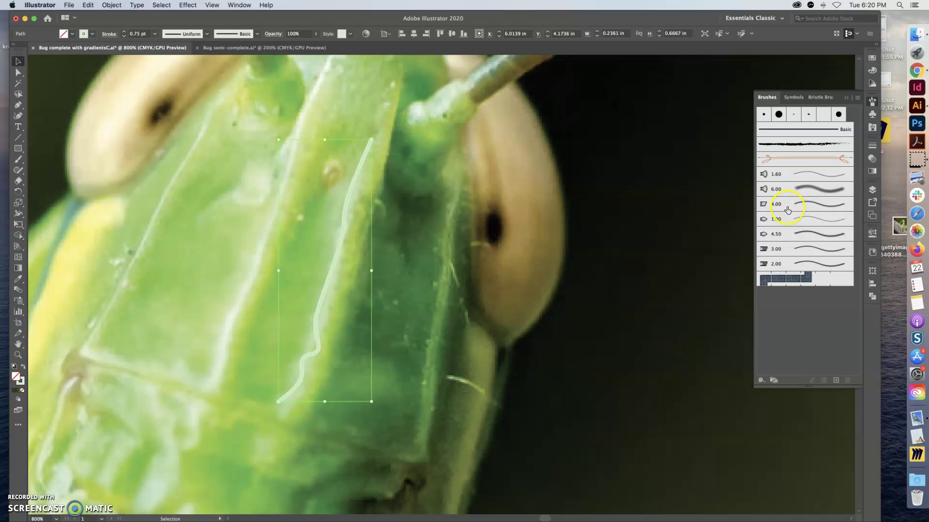
pyautogui.moveTo(801, 187)
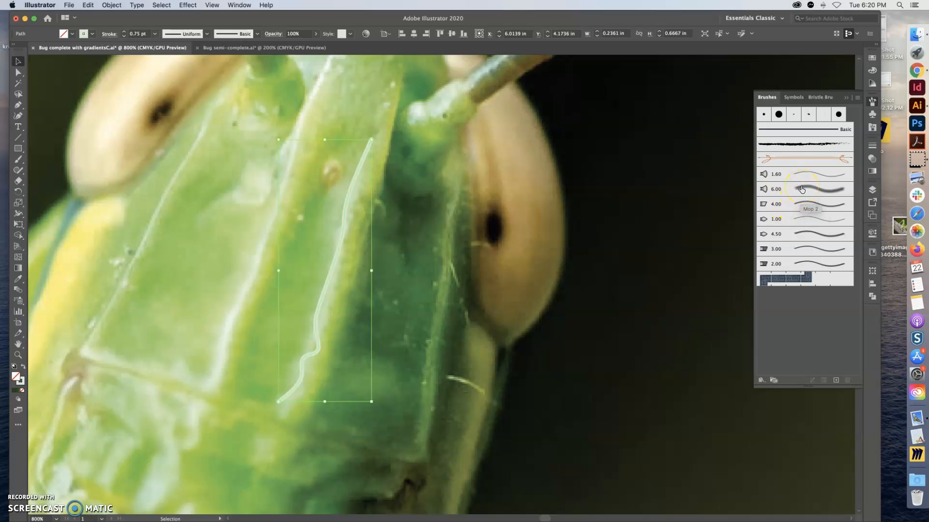
# - Try the 1.60, 1.00 and 4.50 bristle brushes on the line, settling on the thin 1.00
pyautogui.click(818, 188)
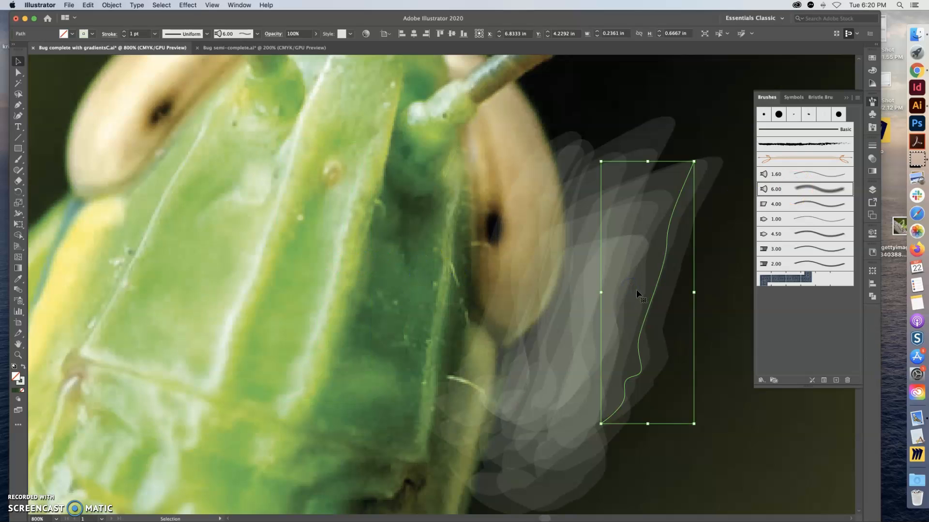
pyautogui.moveTo(716, 287)
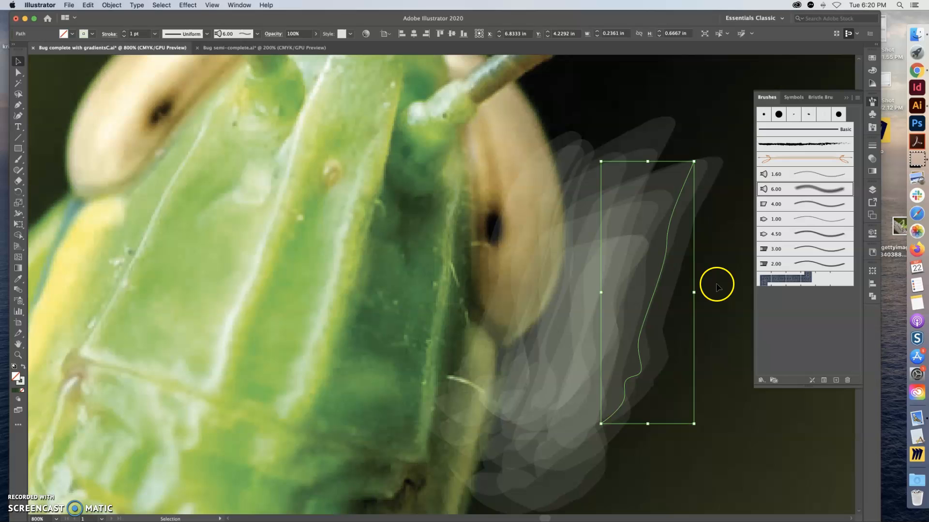
pyautogui.moveTo(684, 279)
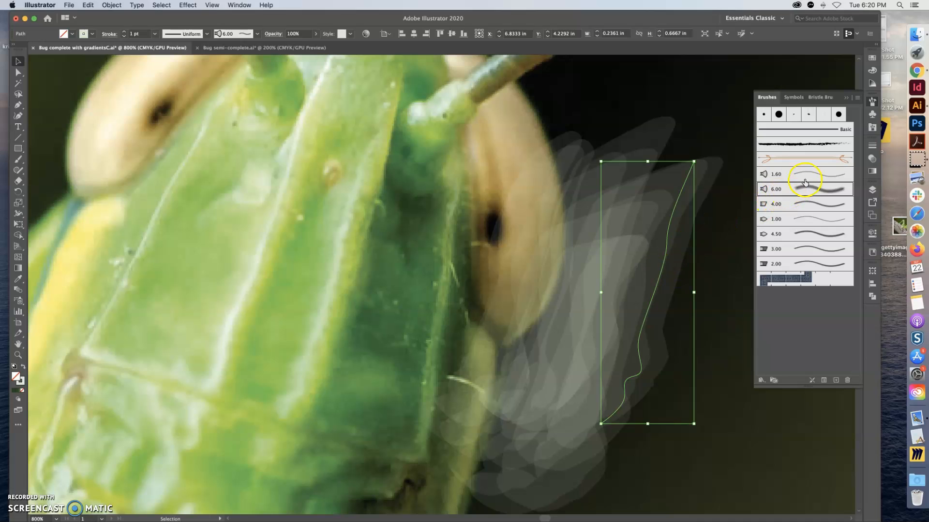
pyautogui.moveTo(809, 176)
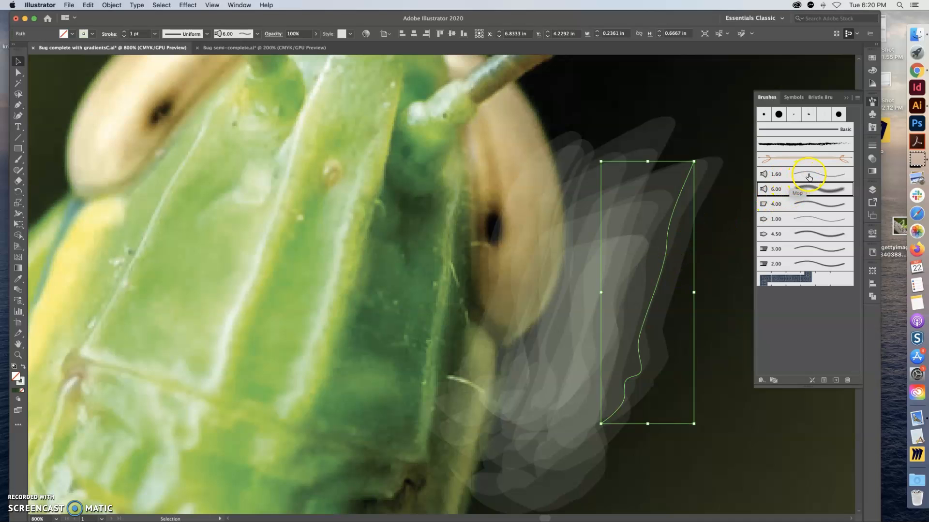
pyautogui.click(820, 173)
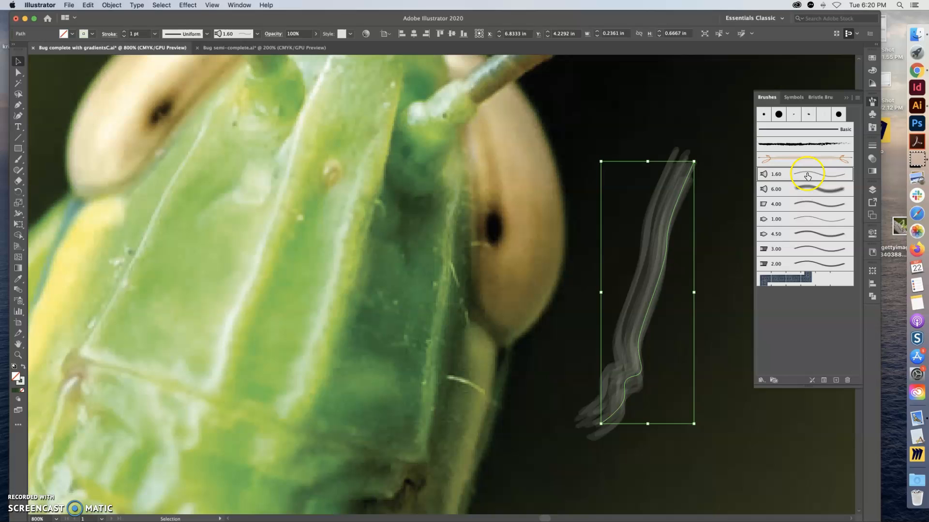
pyautogui.click(812, 219)
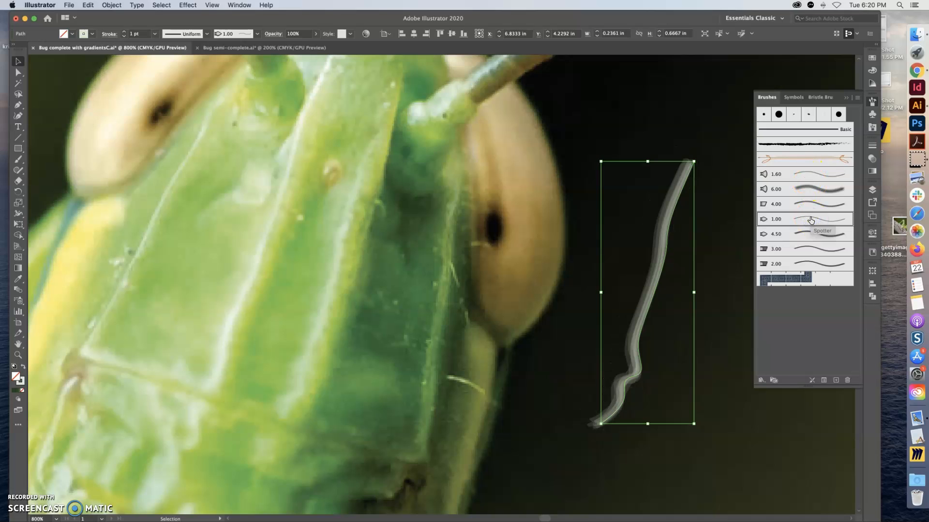
pyautogui.click(819, 233)
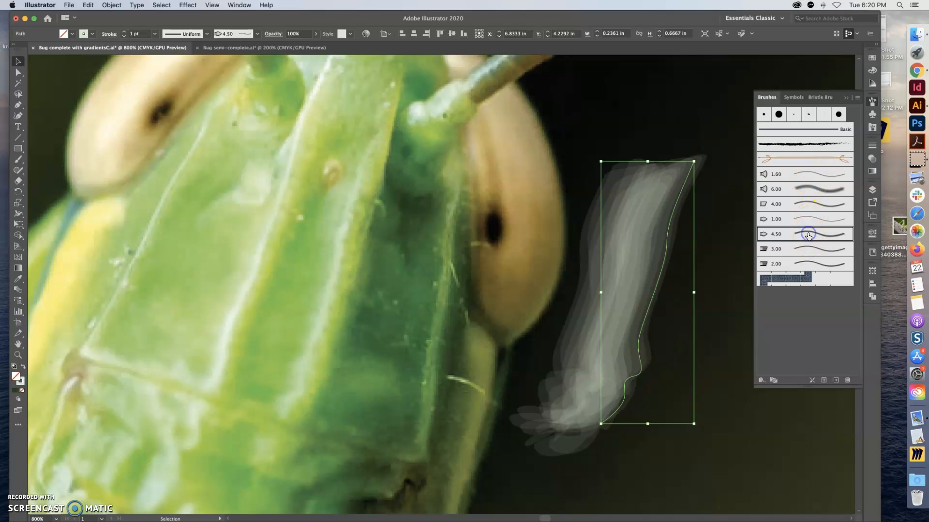
pyautogui.click(818, 219)
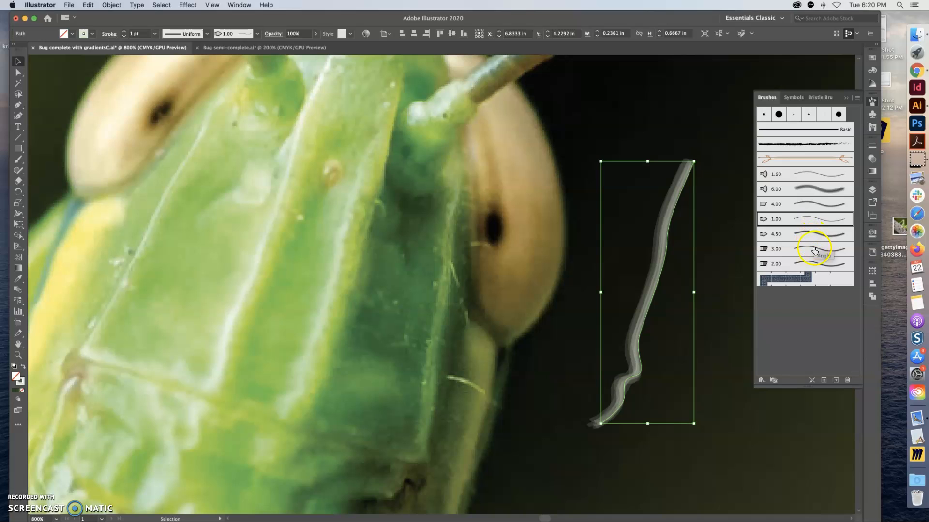
pyautogui.moveTo(816, 271)
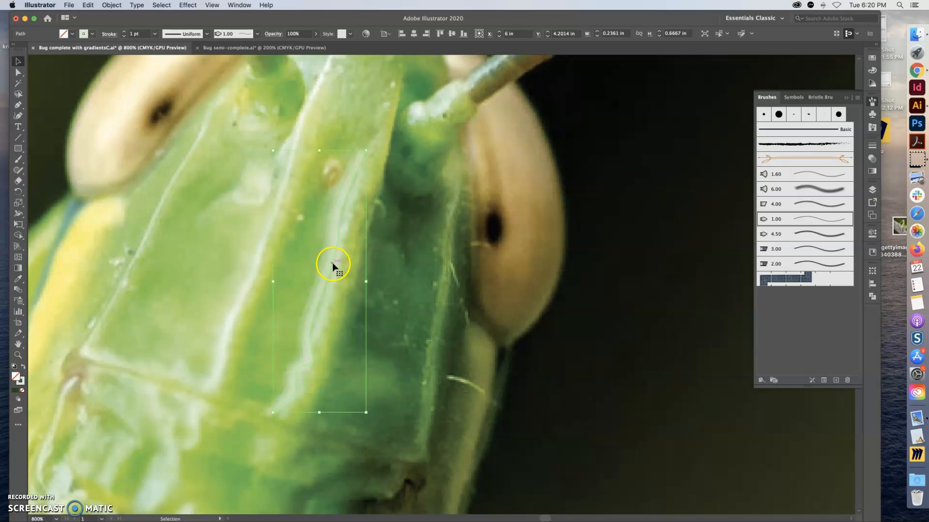
# - Select another face stroke and scroll down to the grasshopper's mouthparts
pyautogui.click(253, 267)
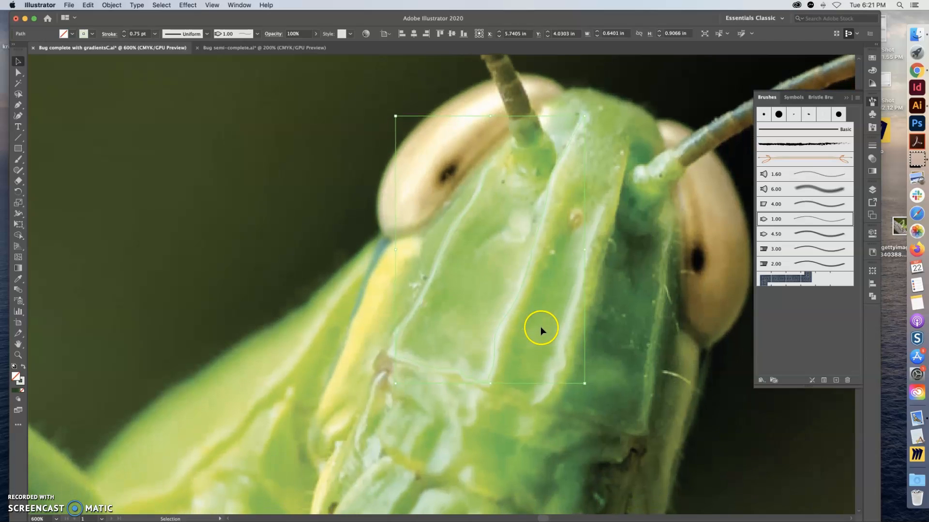
pyautogui.scroll(-3)
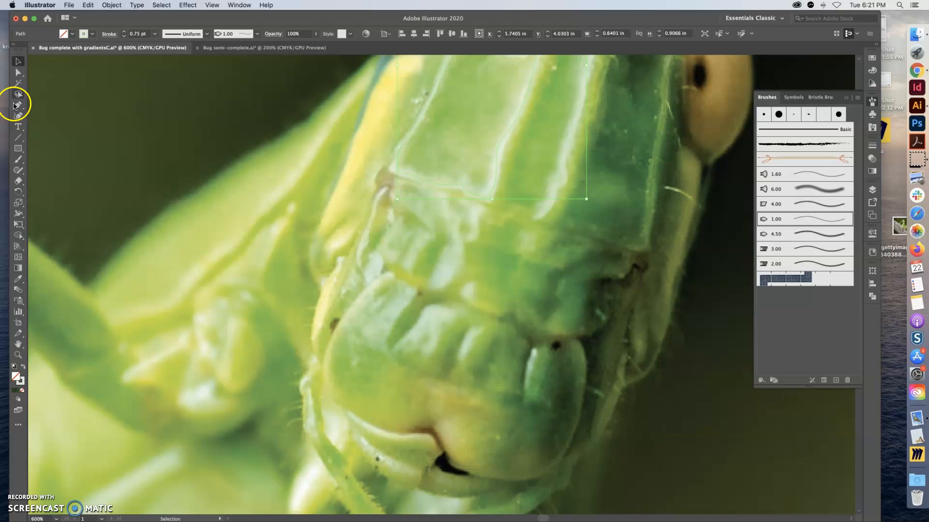
# - Start a short curved highlight path on the face with the Pen tool
pyautogui.click(17, 107)
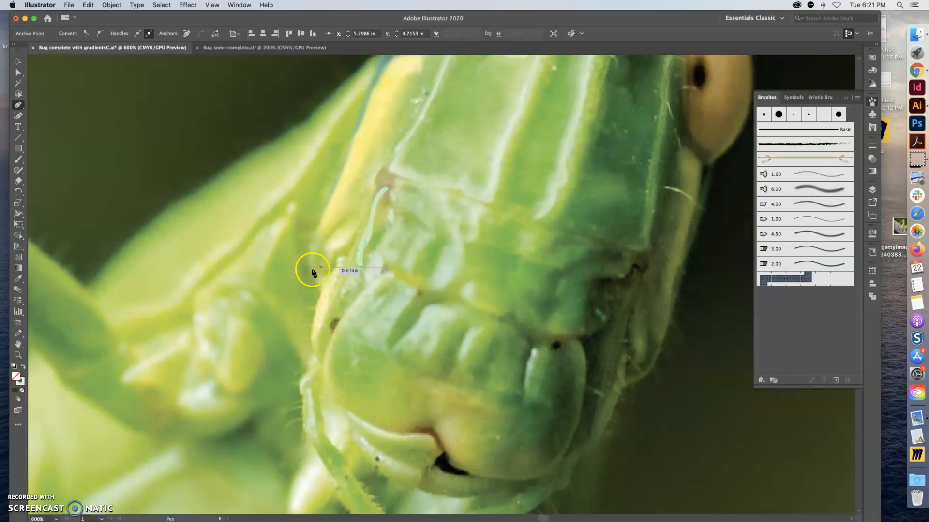
pyautogui.moveTo(246, 252)
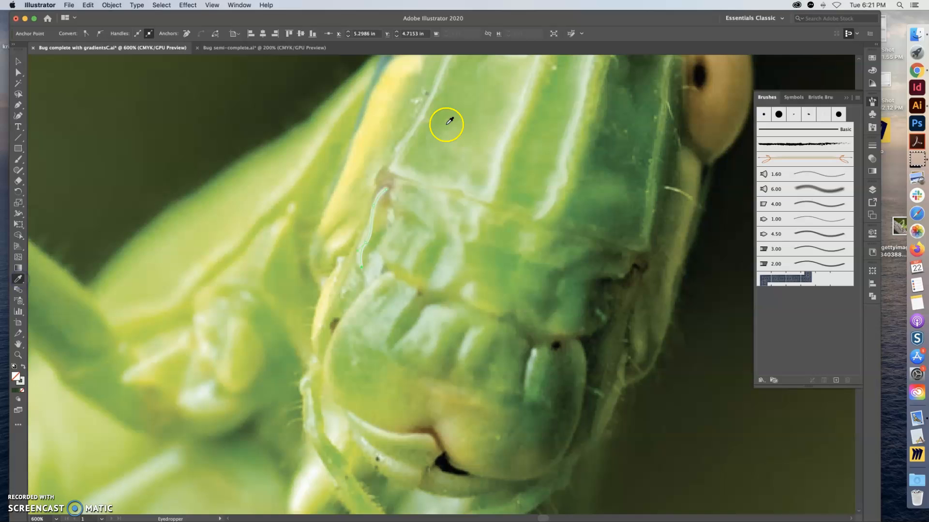
pyautogui.moveTo(424, 118)
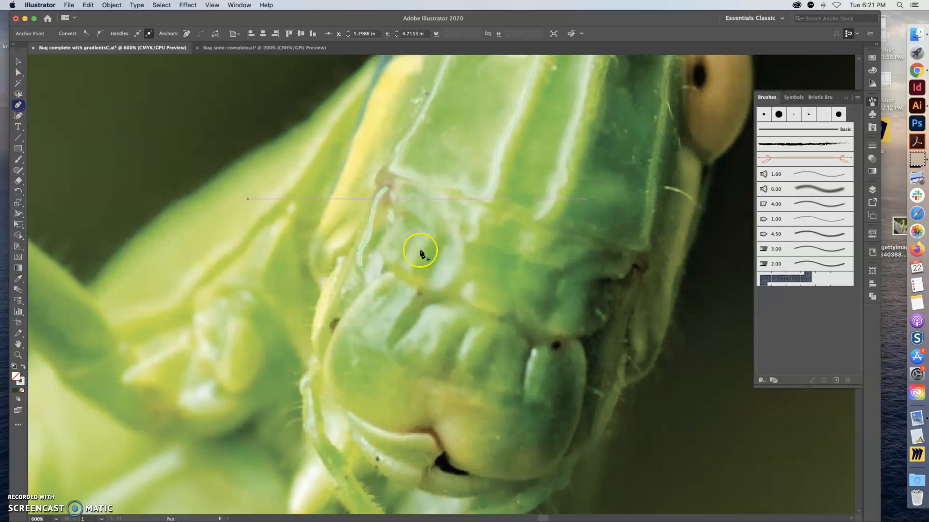
pyautogui.click(474, 210)
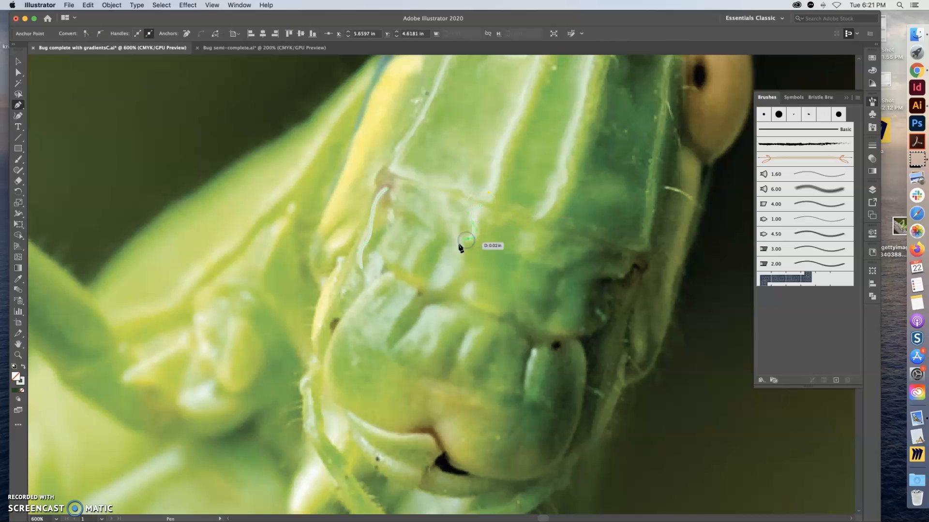
pyautogui.moveTo(216, 283)
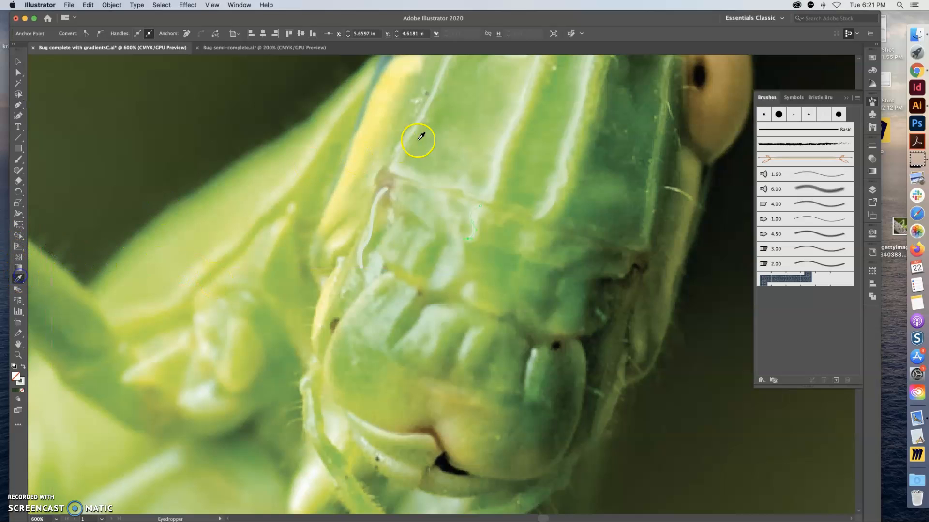
pyautogui.moveTo(398, 167)
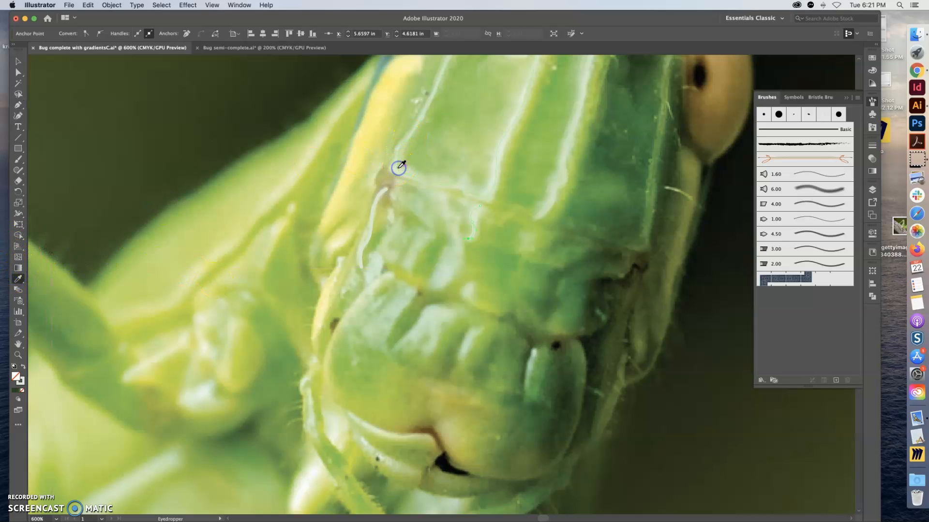
pyautogui.moveTo(917, 87)
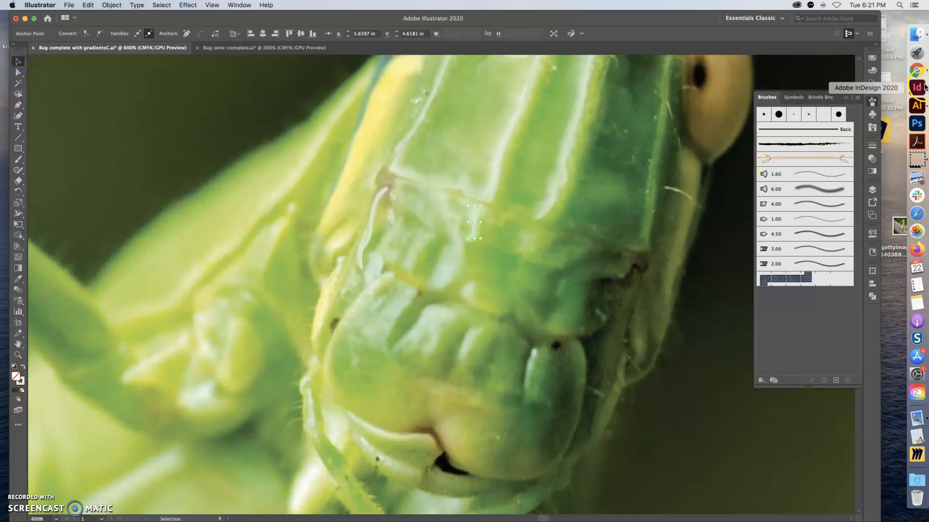
pyautogui.moveTo(872, 192)
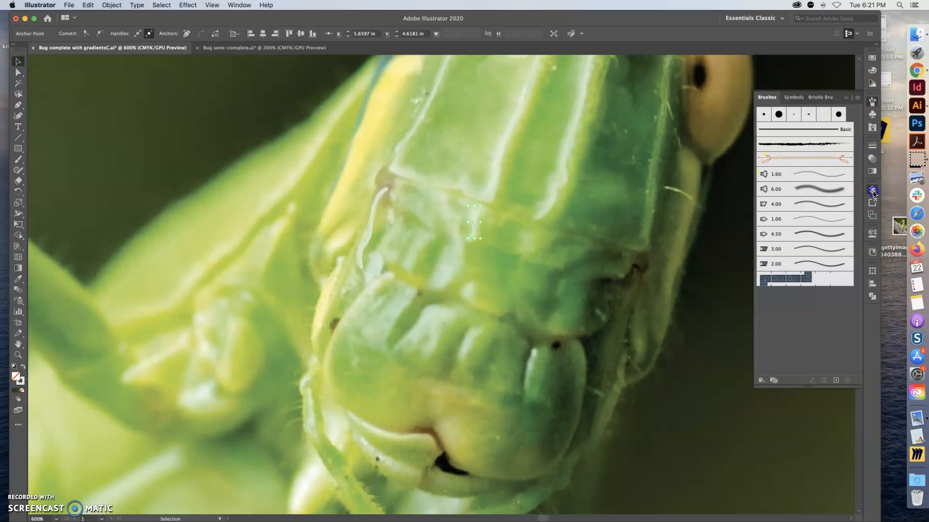
# - Show the fills layer over the photo again and bring up the Brushes panel
pyautogui.click(761, 209)
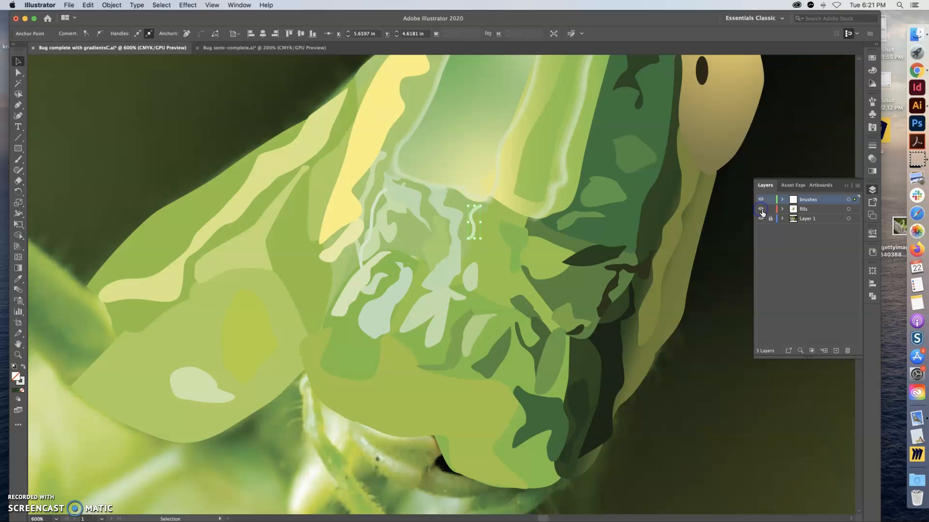
pyautogui.click(761, 209)
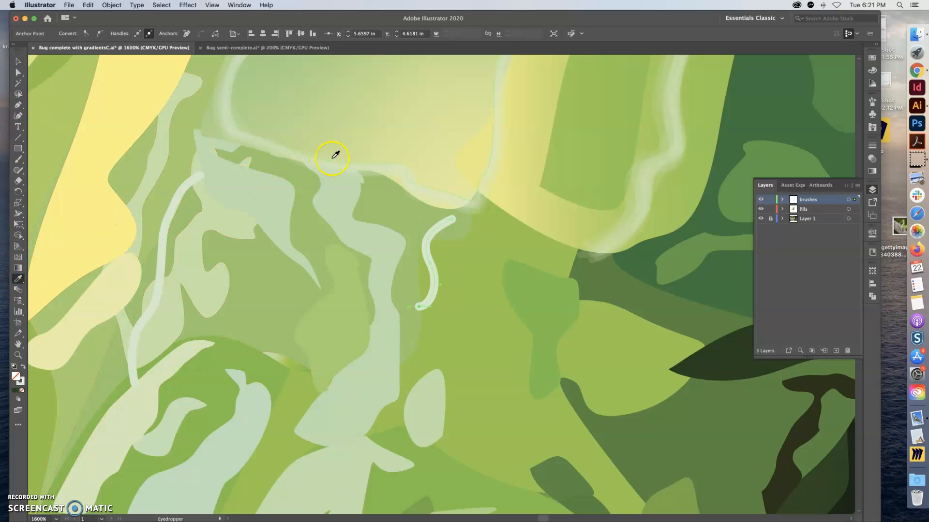
pyautogui.moveTo(408, 168)
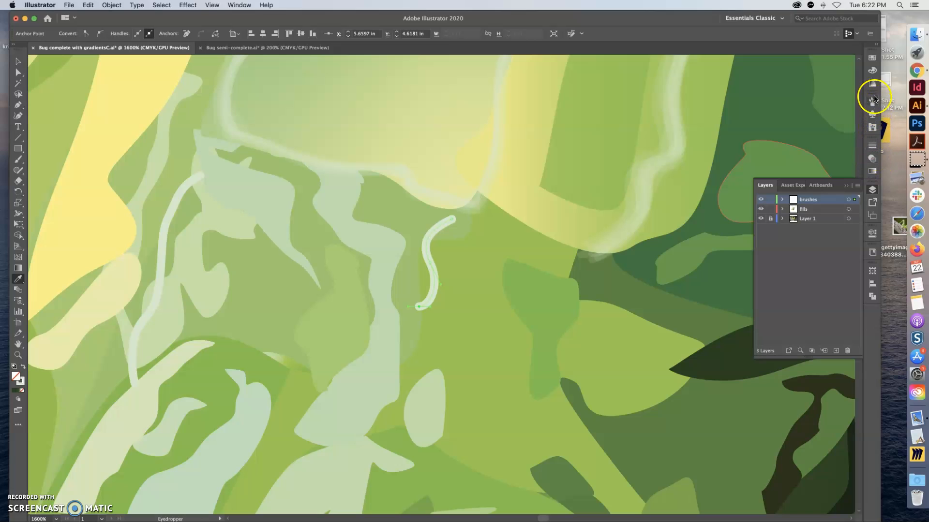
pyautogui.click(871, 98)
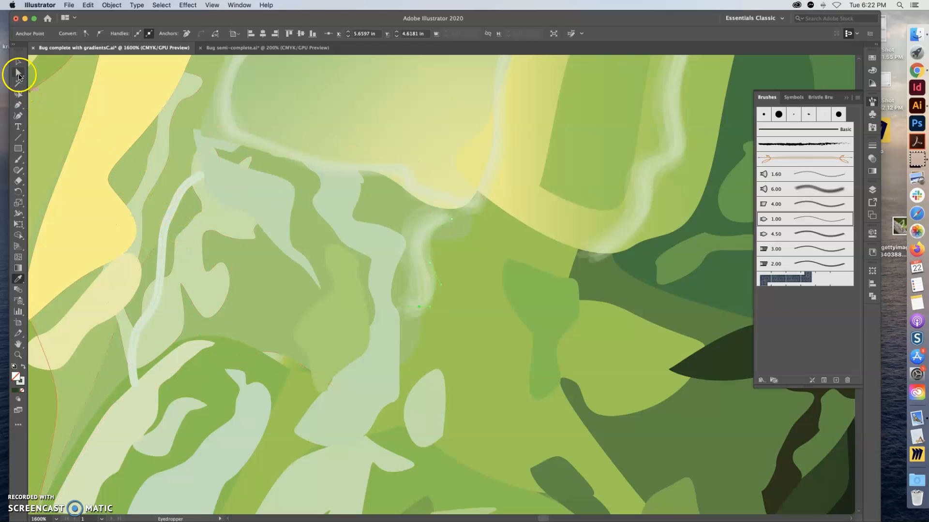
# - Give the long left highlight line the thin 1.00 bristle brush
pyautogui.click(17, 71)
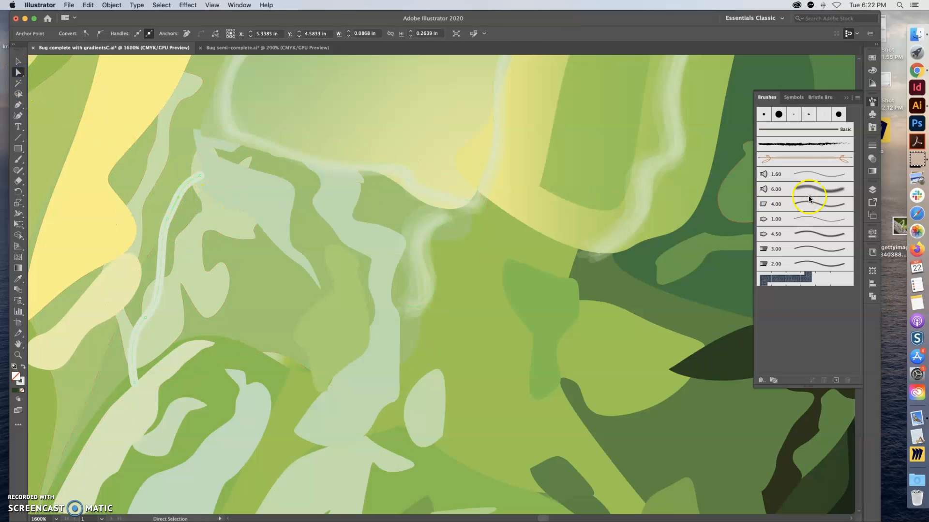
pyautogui.click(817, 218)
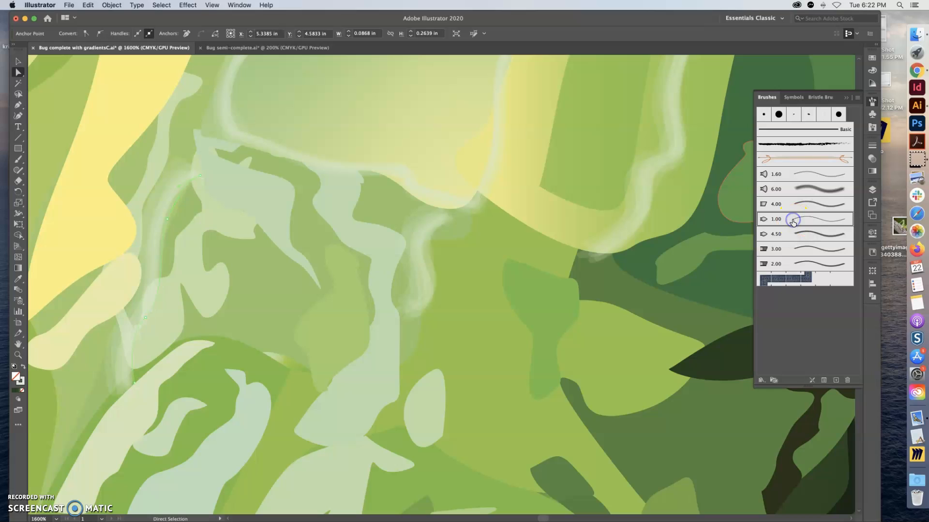
pyautogui.moveTo(803, 237)
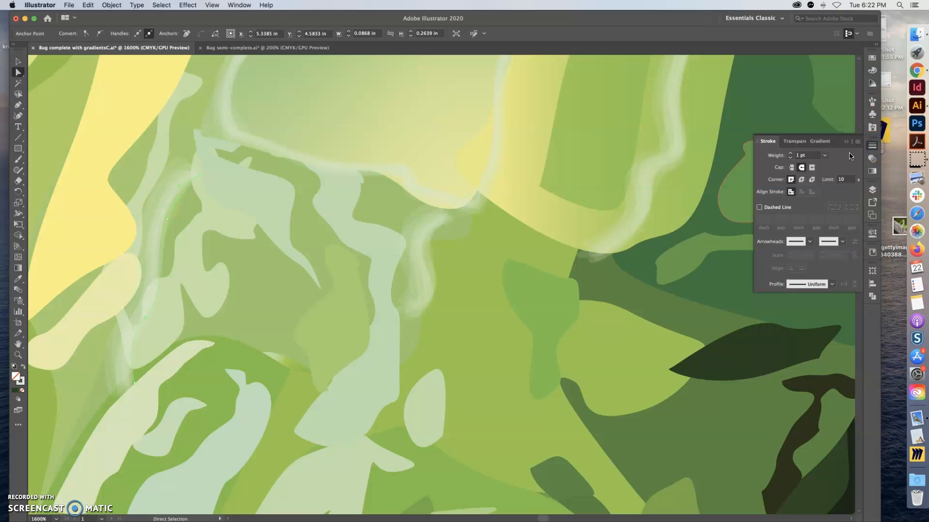
# - Reduce the short highlight line's stroke weight to 0.5 pt and change its cap style
pyautogui.click(790, 157)
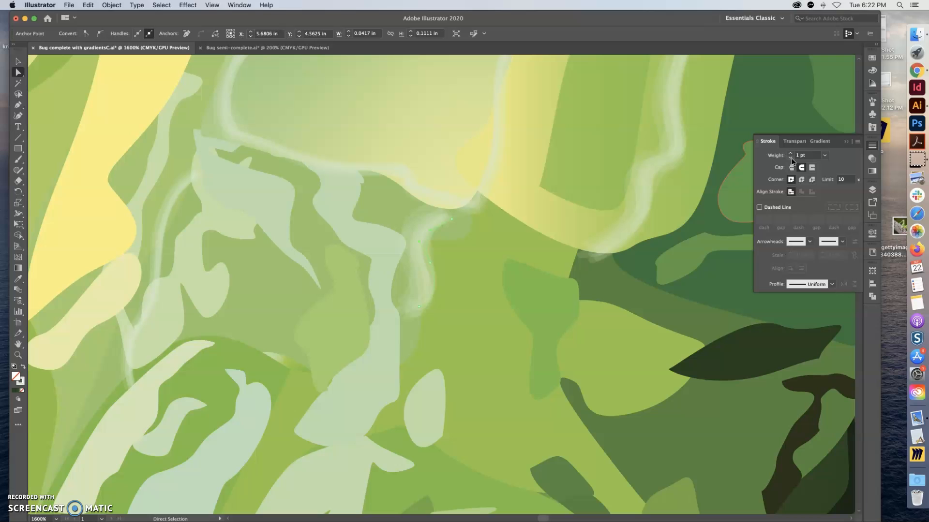
pyautogui.click(789, 154)
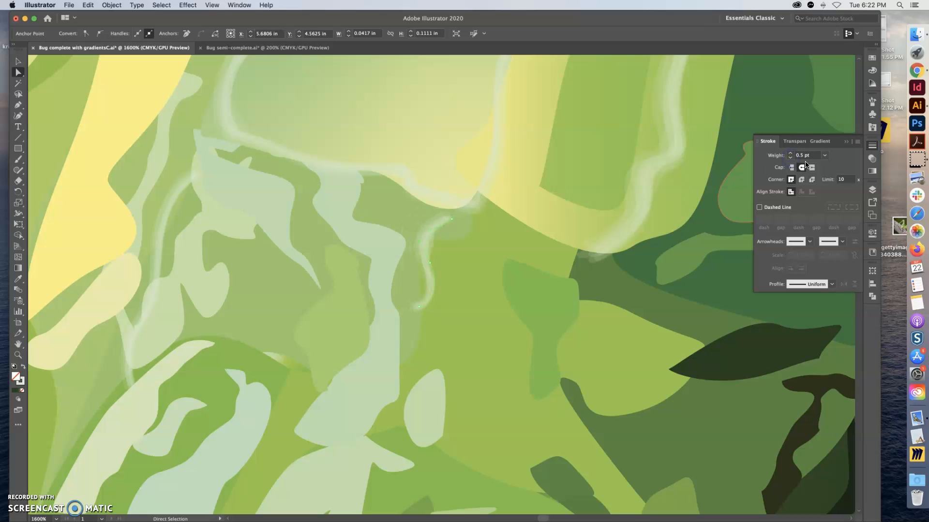
pyautogui.click(415, 219)
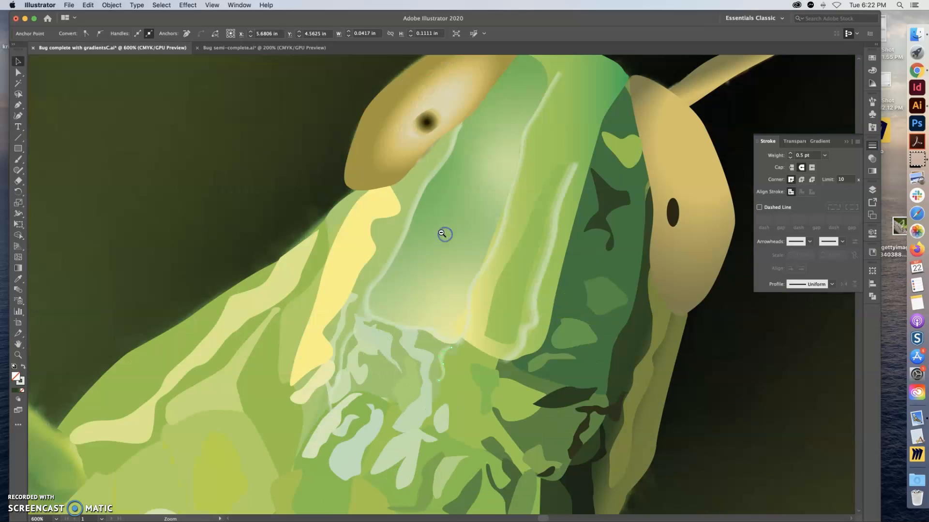
# - Zoom out to about 200% to view the whole grasshopper head over the photo, nothing selected
pyautogui.click(444, 233)
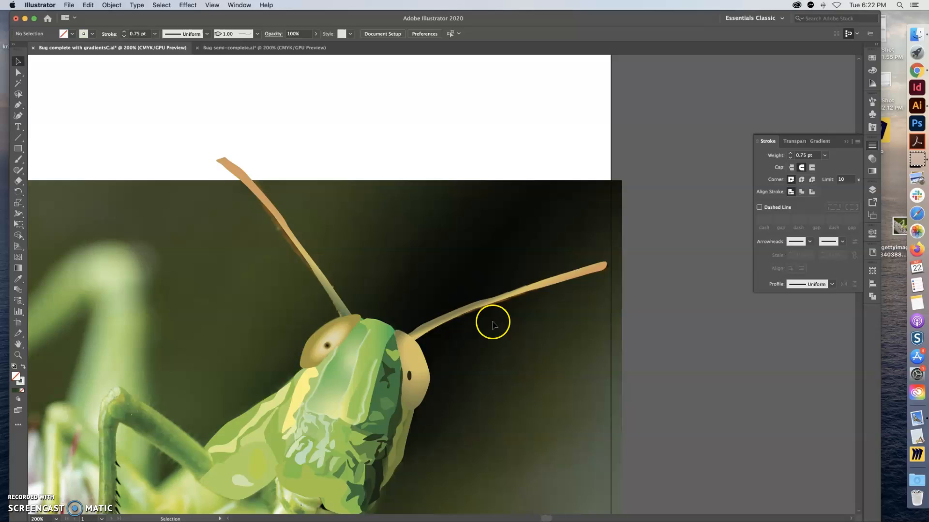
pyautogui.scroll(-3)
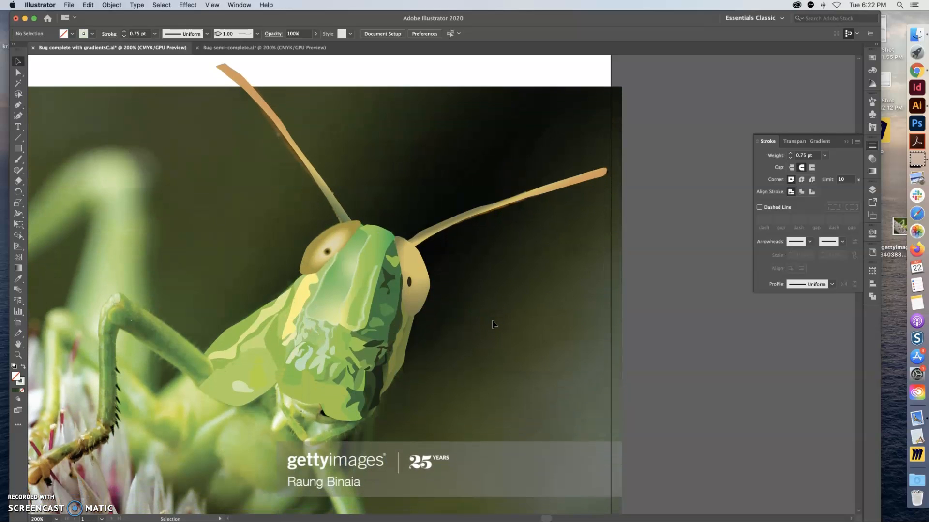
pyautogui.moveTo(535, 326)
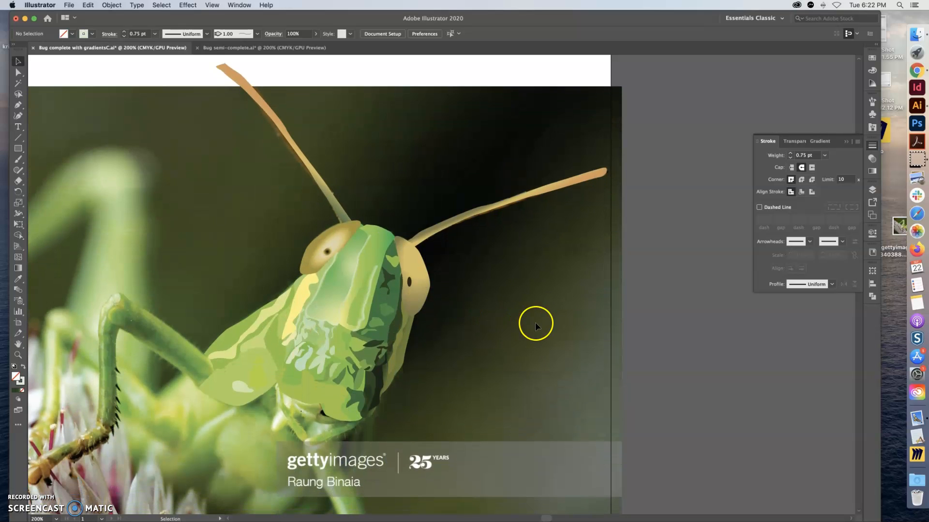